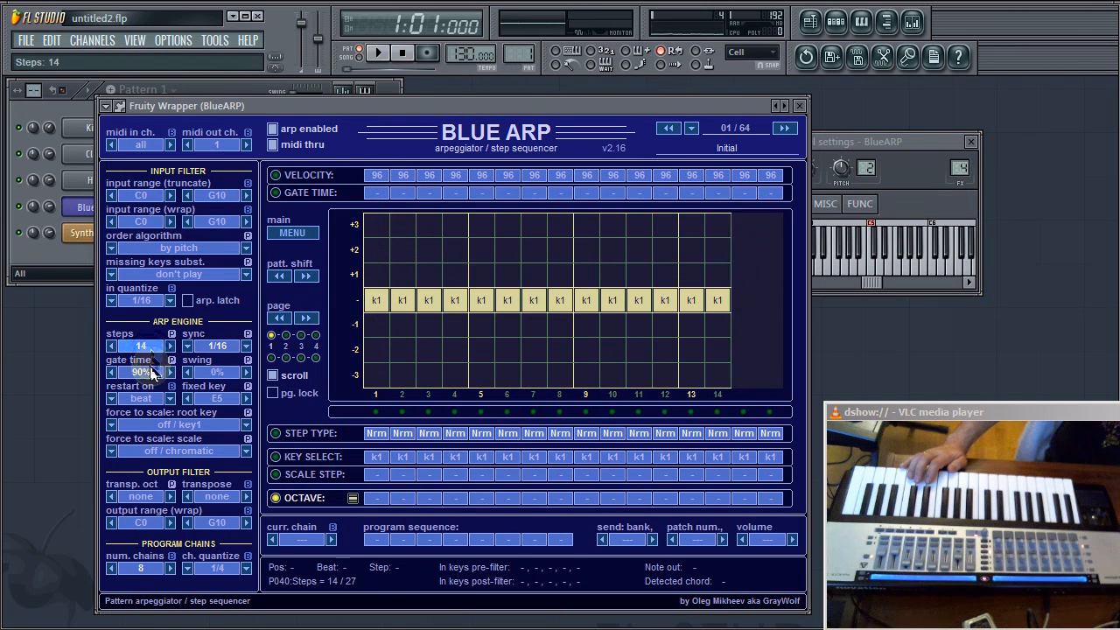
# Drag the BlueARP Steps value down to 8 steps
pyautogui.moveTo(142, 345); pyautogui.dragTo(141, 368)
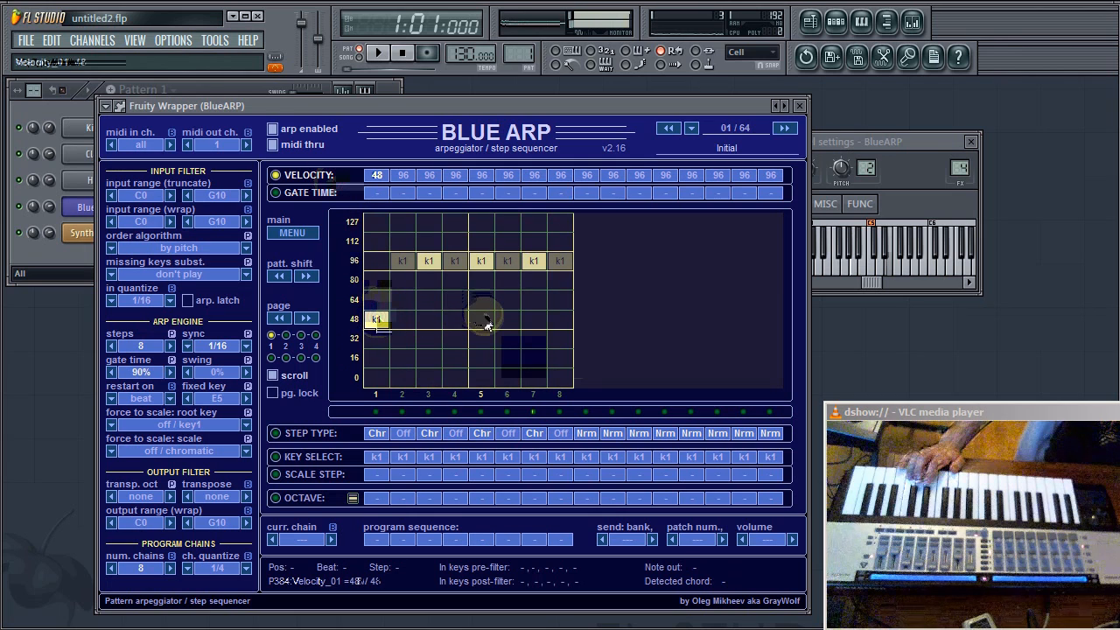
# Set step 5's velocity to 48, then play and pause the arpeggio
pyautogui.click(481, 319)
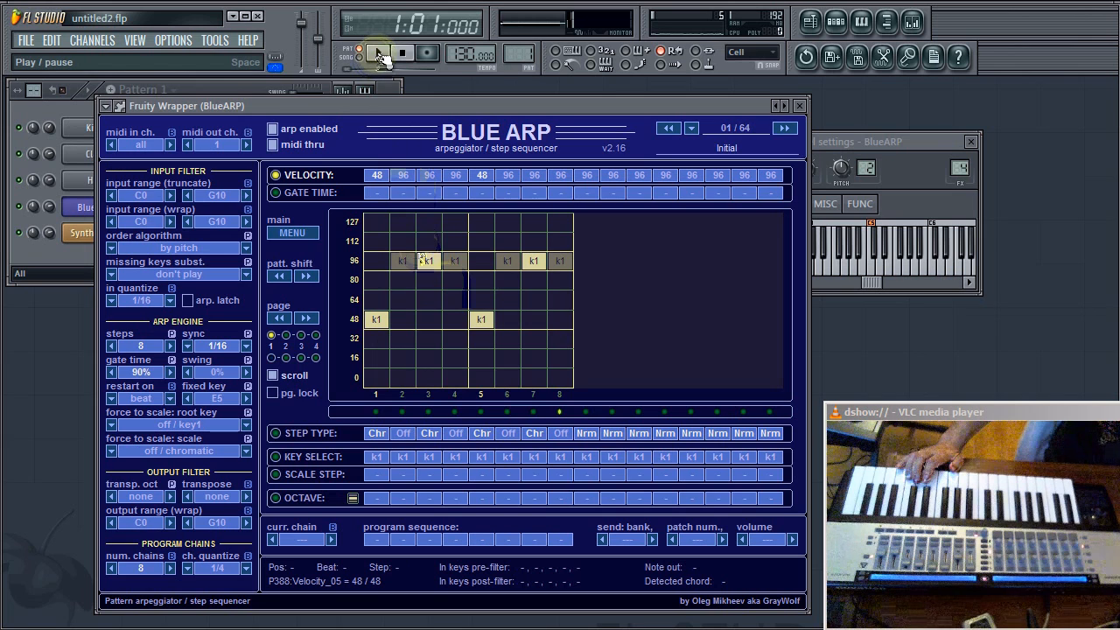
pyautogui.click(378, 53)
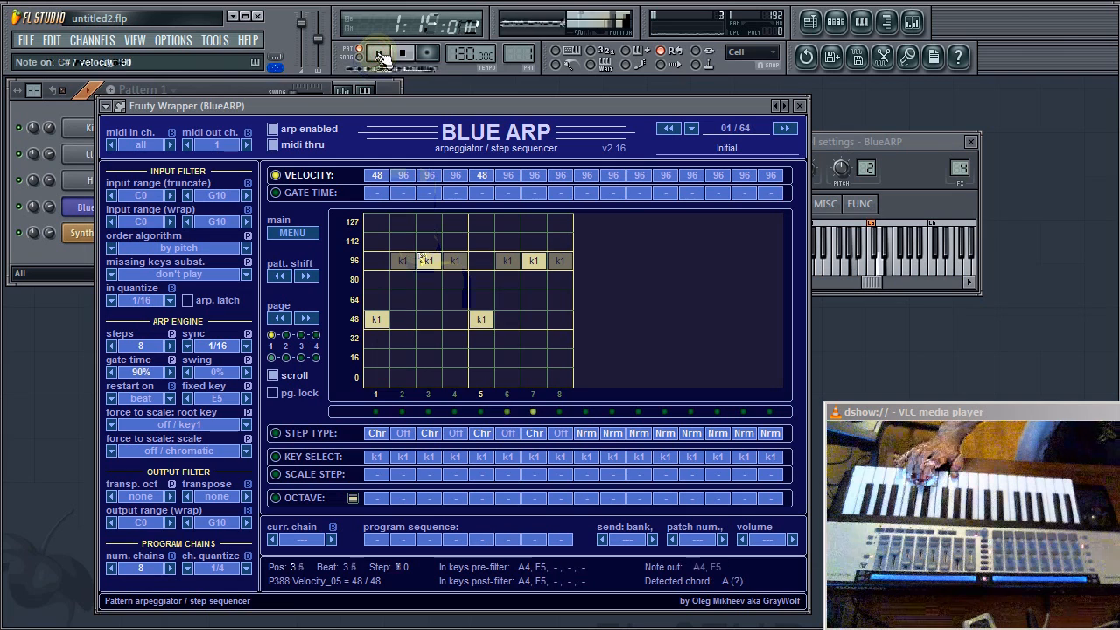
pyautogui.click(377, 53)
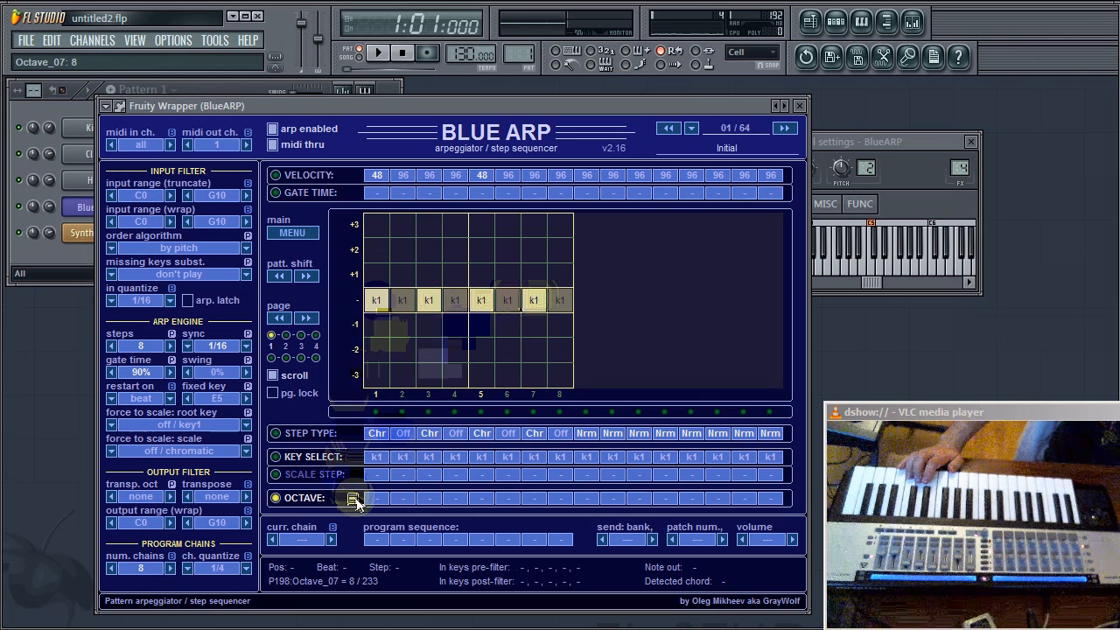
# Enable the polyphonic octave button to allow several octaves per step
pyautogui.click(354, 498)
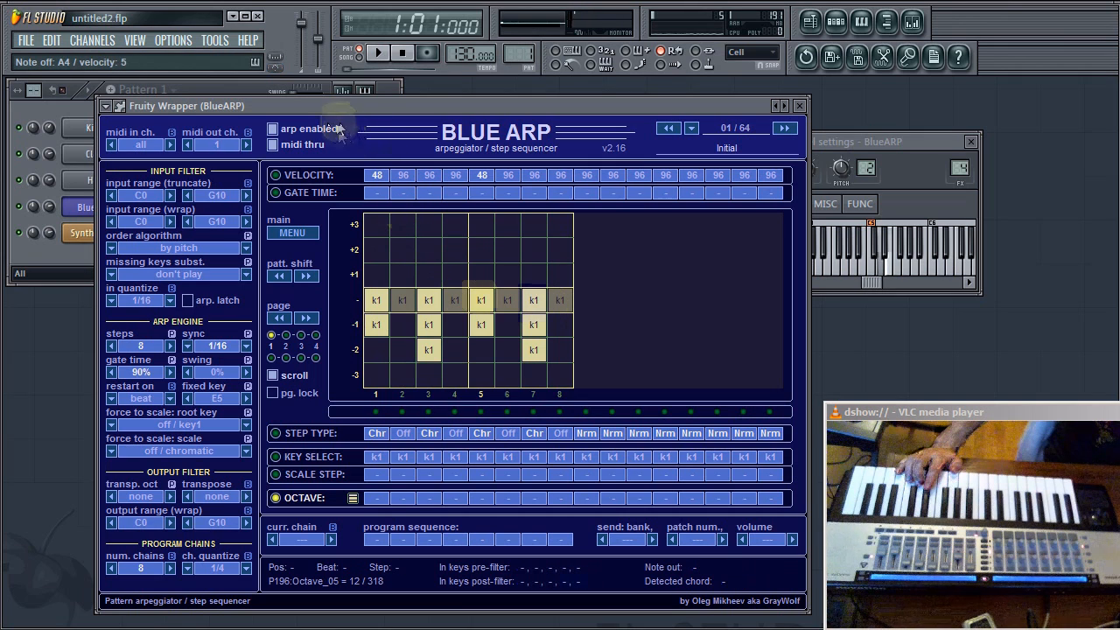
pyautogui.click(377, 53)
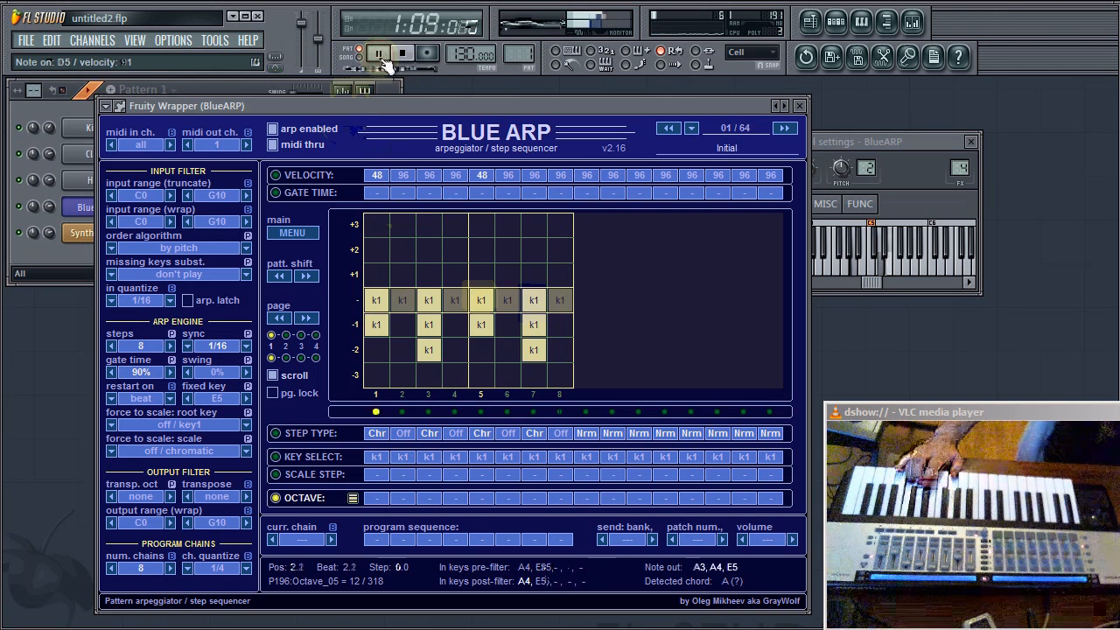
pyautogui.click(377, 54)
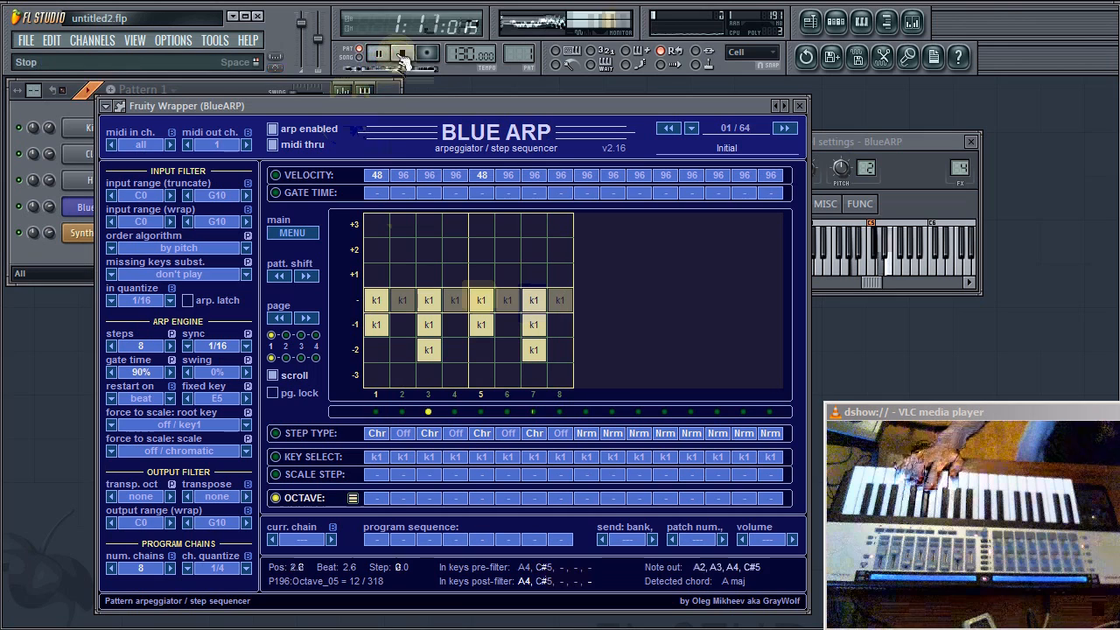
pyautogui.click(376, 52)
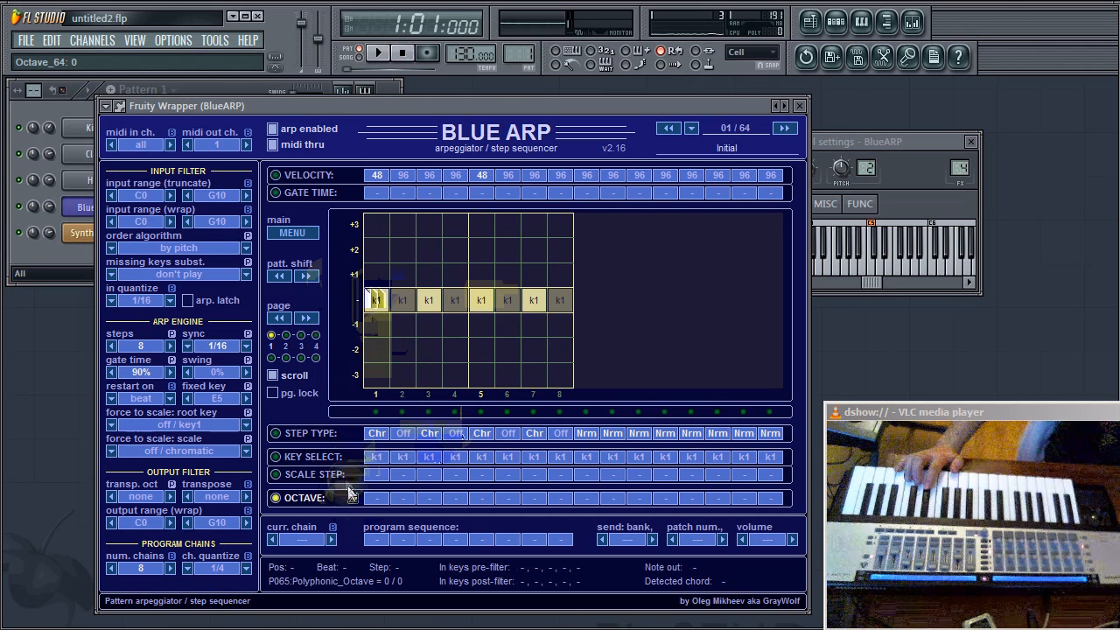
# Switch off the polyphonic octave toggle beside the OCTAVE lane
pyautogui.click(377, 497)
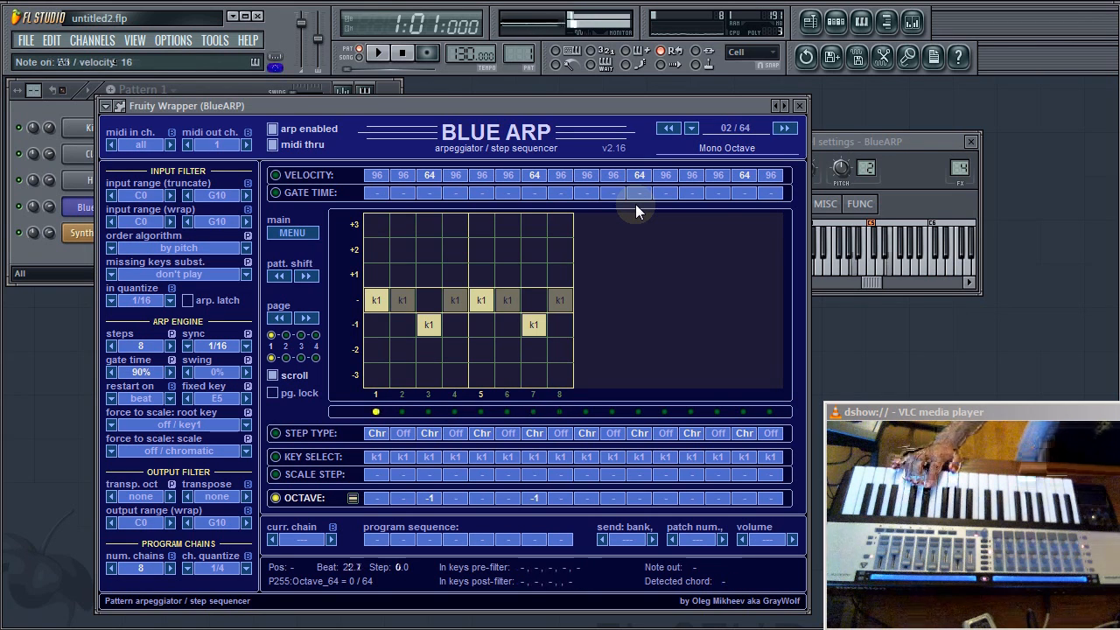
# Advance BlueARP from preset 02 Mono Octave to 03 Poly Octave
pyautogui.click(785, 128)
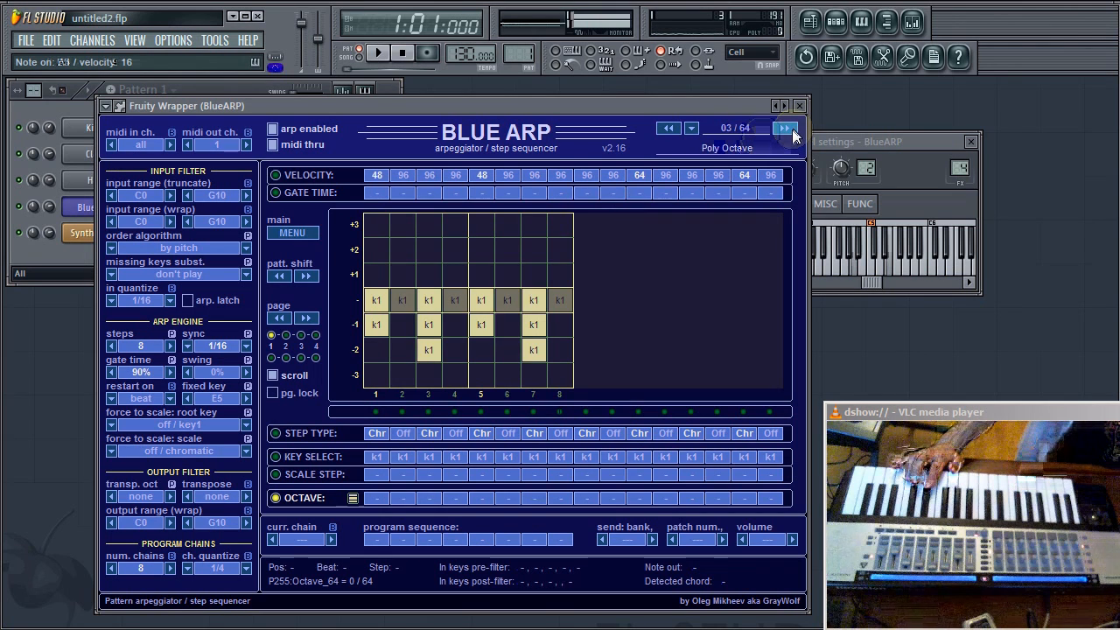